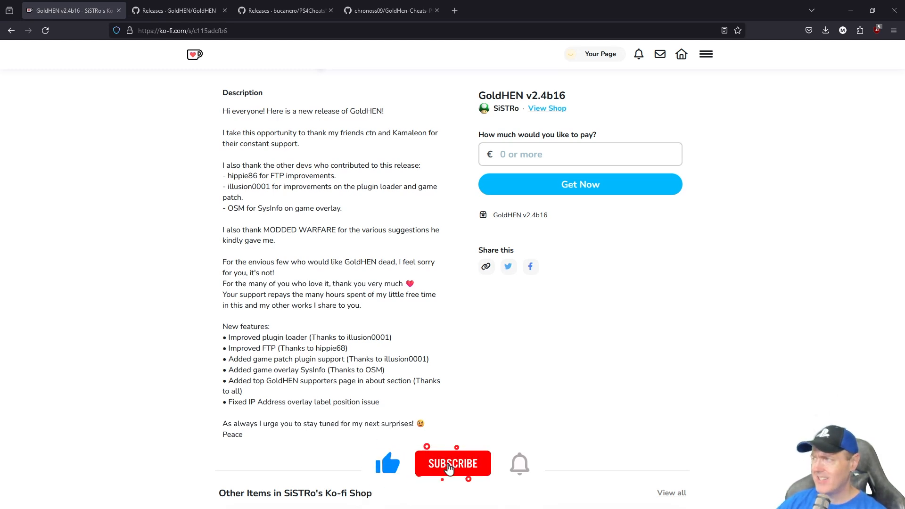
- View the GoldHEN v2.3 latest release on GitHub, then return to the Ko-fi v2.4b16 features list
left_click(453, 463)
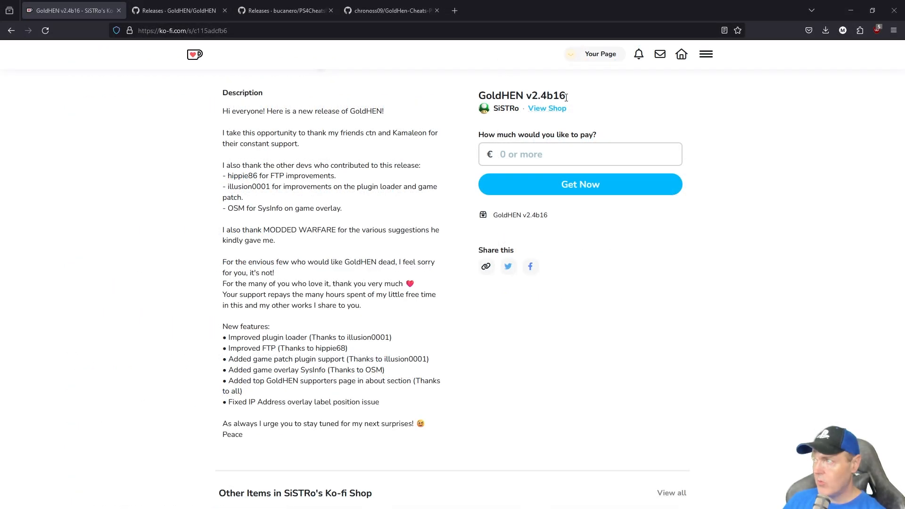
left_click(179, 10)
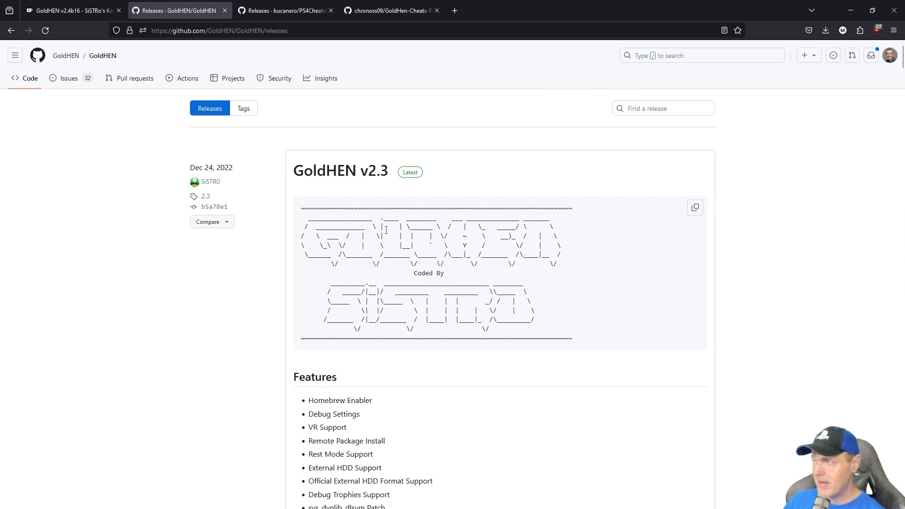
mouse_move(340, 170)
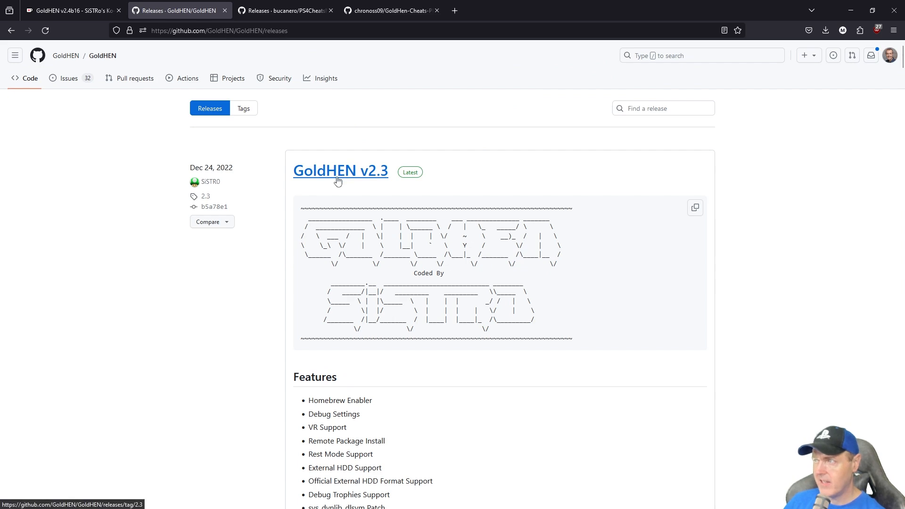
scroll("down", 3)
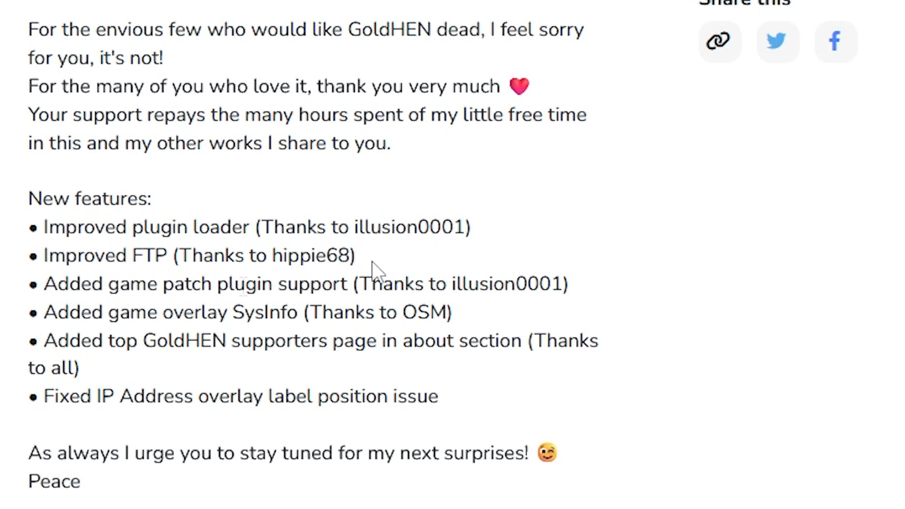
mouse_move(212, 284)
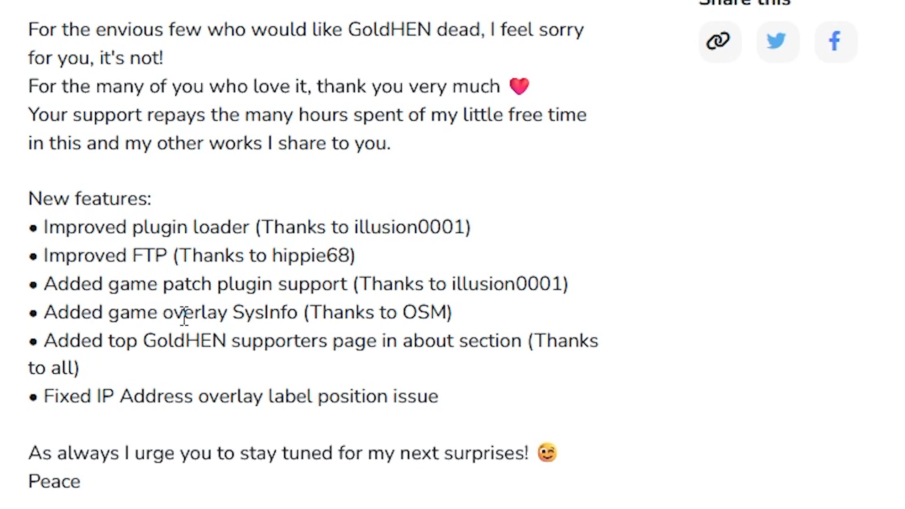
mouse_move(279, 311)
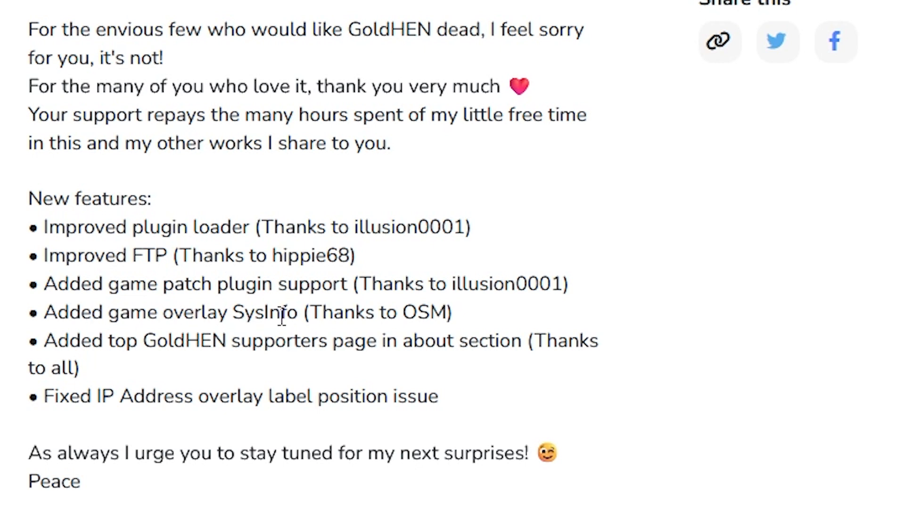
mouse_move(127, 372)
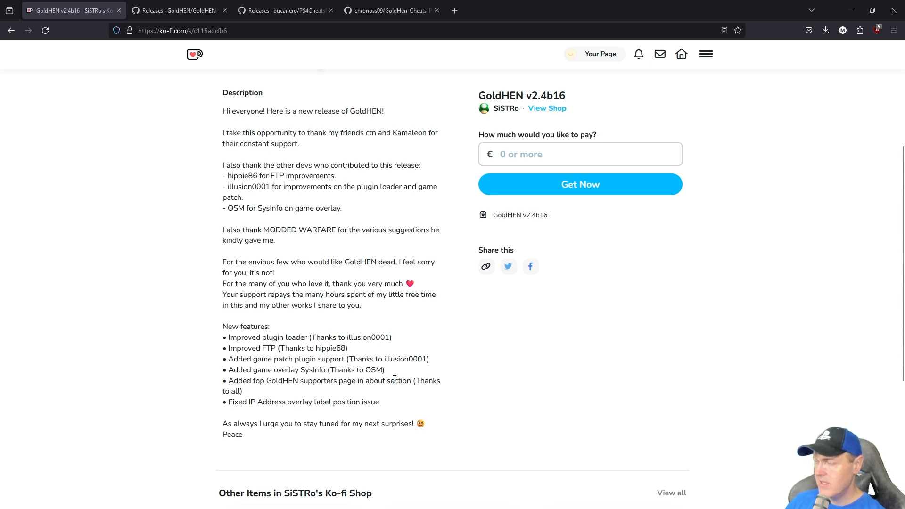
mouse_move(472, 314)
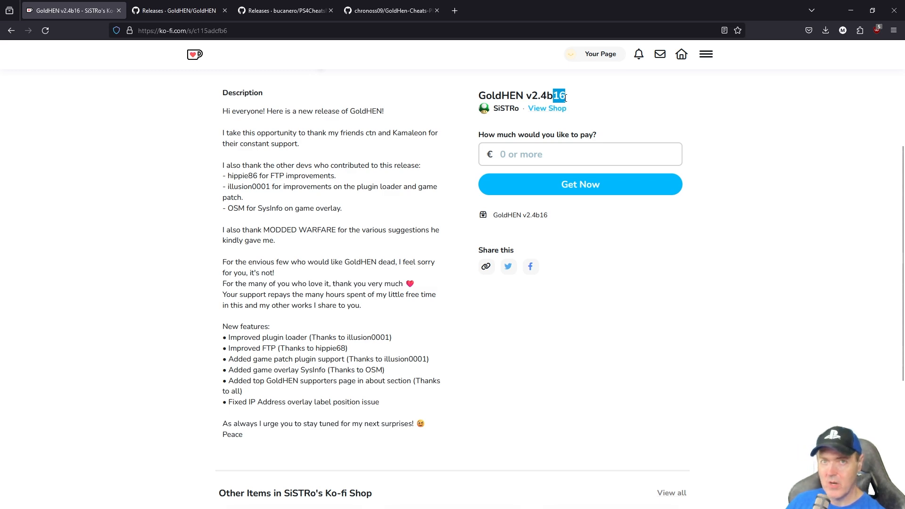
mouse_move(440, 434)
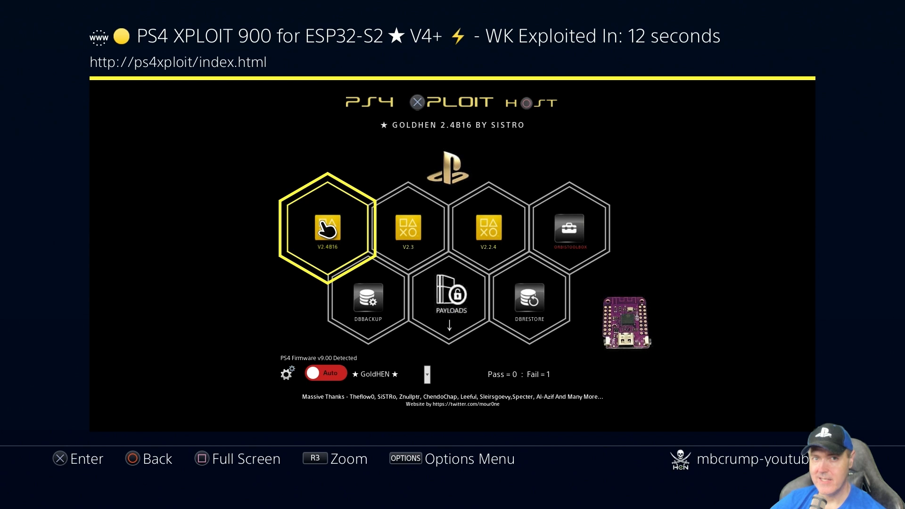
- Run the GoldHEN v2.4B16 payload from PS4 Xploit Host
left_click(327, 229)
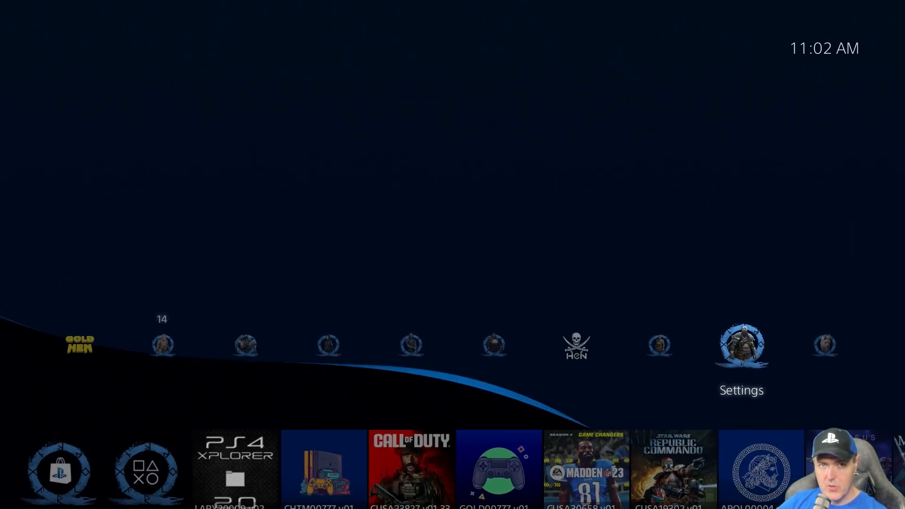
- Enable SysInfo in Game Overlay with RAM, VRAM, CPU usage, CPU average and temperature shown
left_click(741, 345)
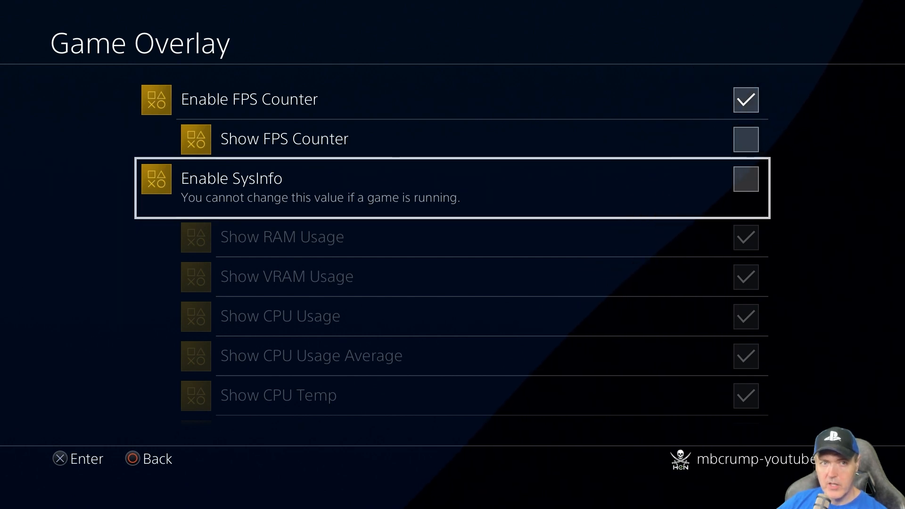
left_click(745, 179)
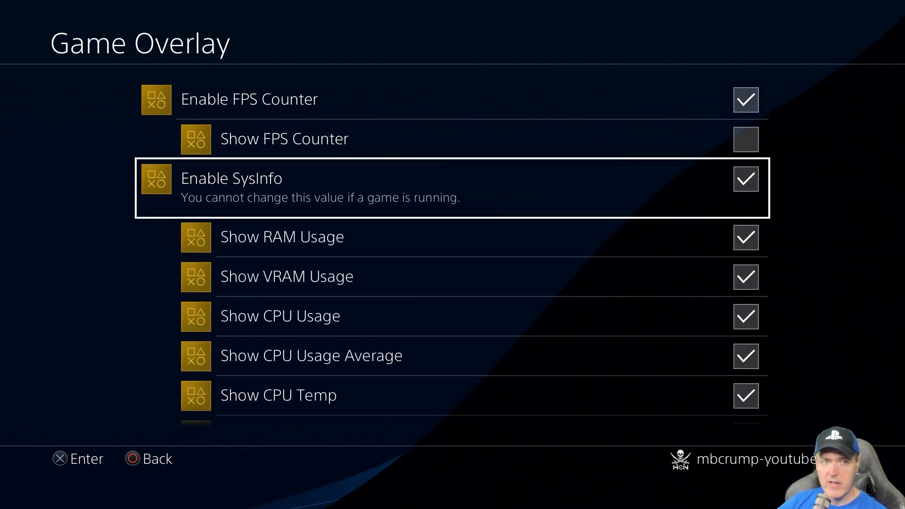
key("down")
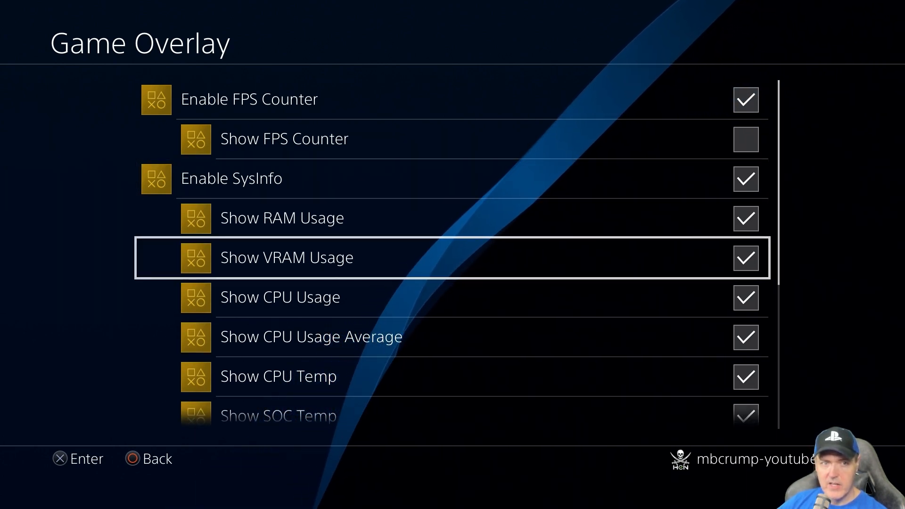
key("down")
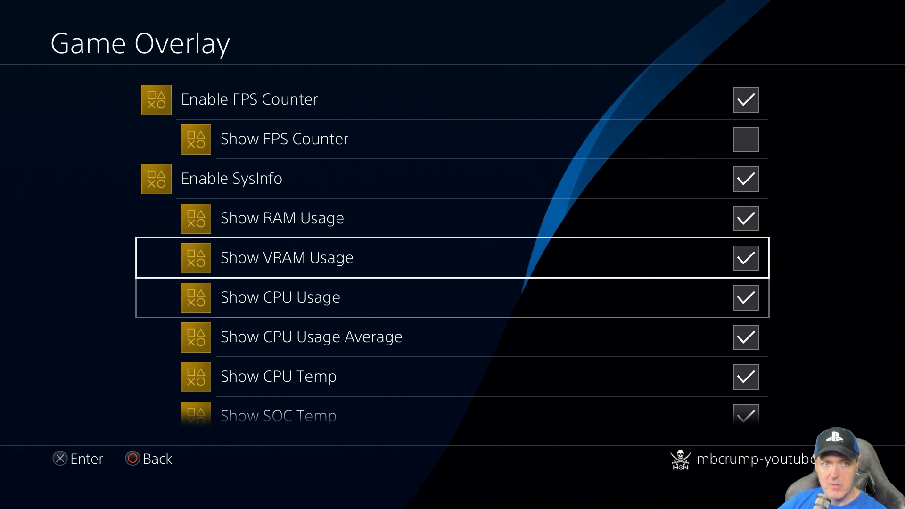
key("down")
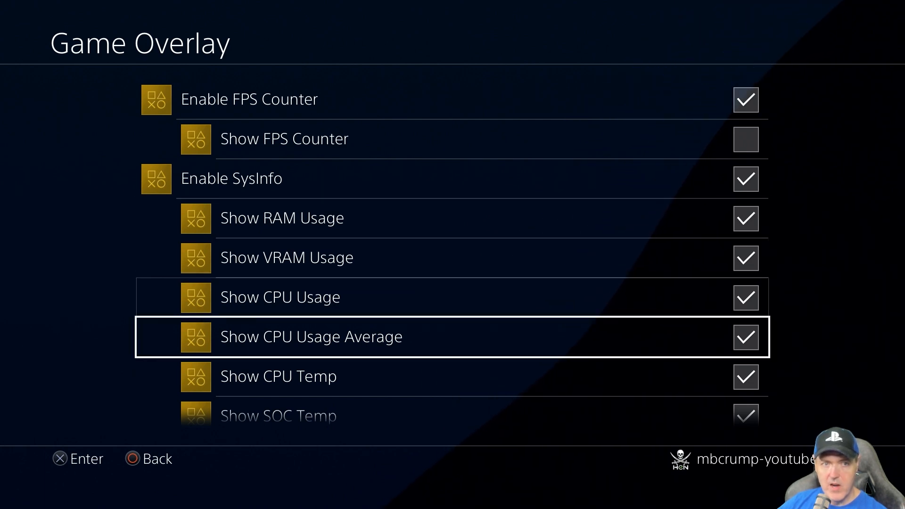
scroll("down", 3)
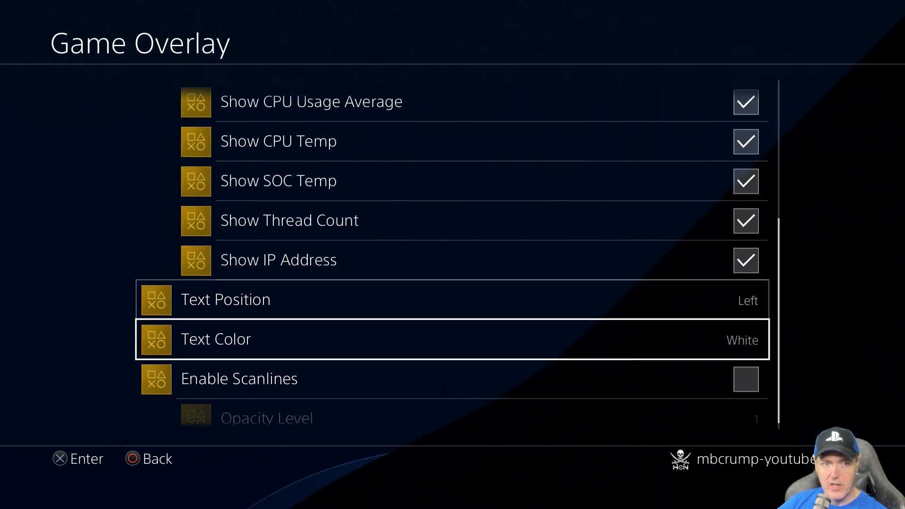
left_click(215, 338)
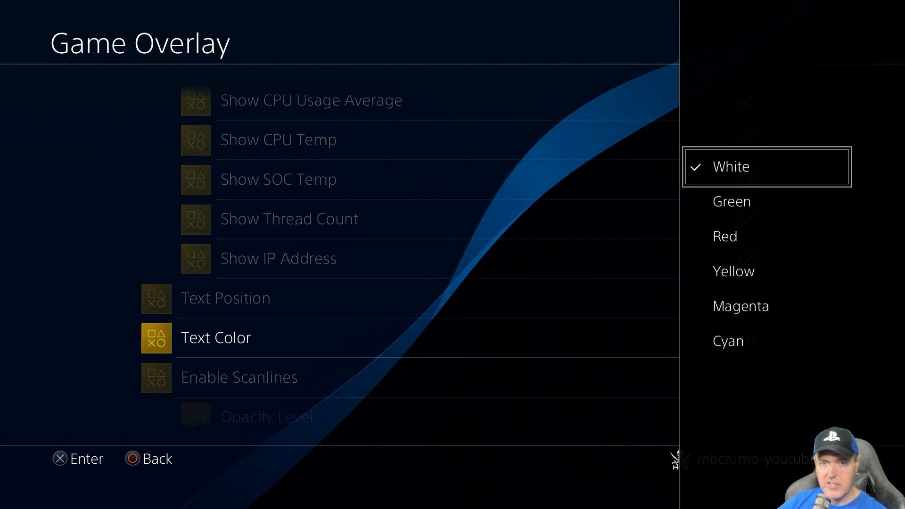
left_click(734, 166)
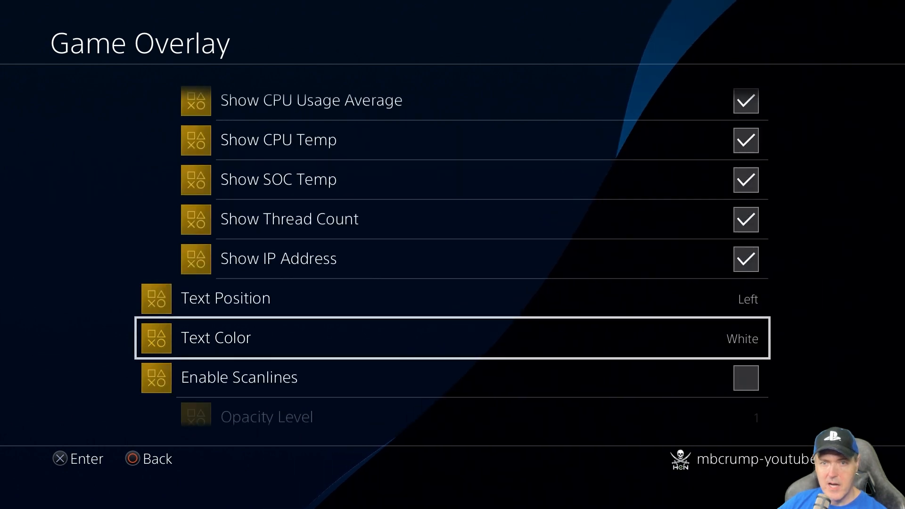
scroll("down", 3)
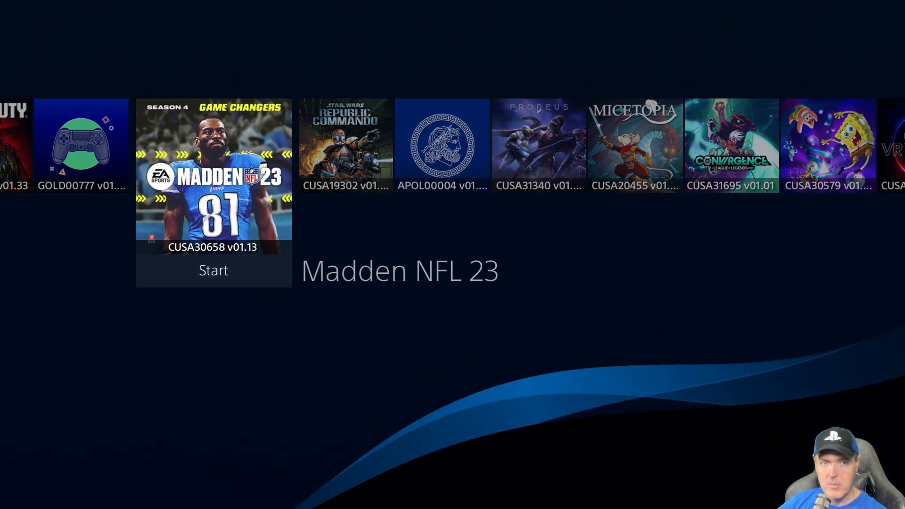
- Start Madden NFL 23 from the library row
left_click(213, 270)
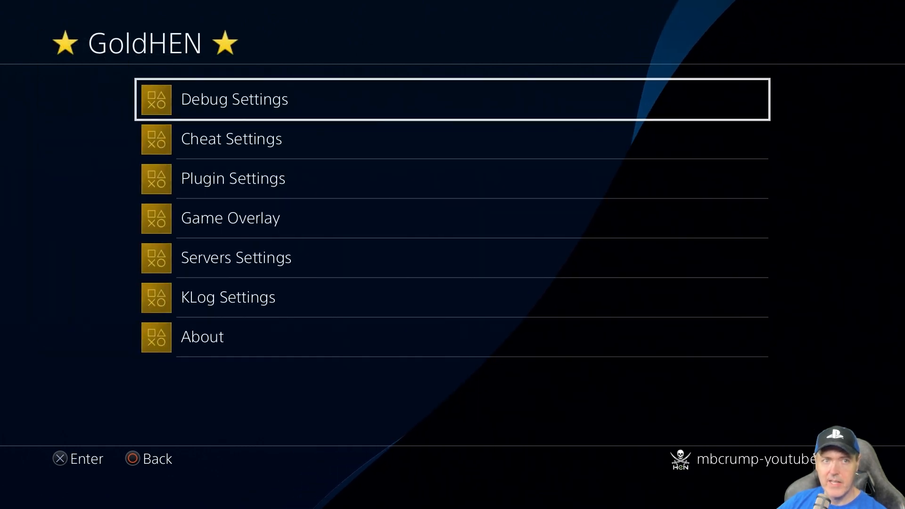
- Turn off Show SOC Temp, set overlay Text Position to Right, and return to the home screen
key("down")
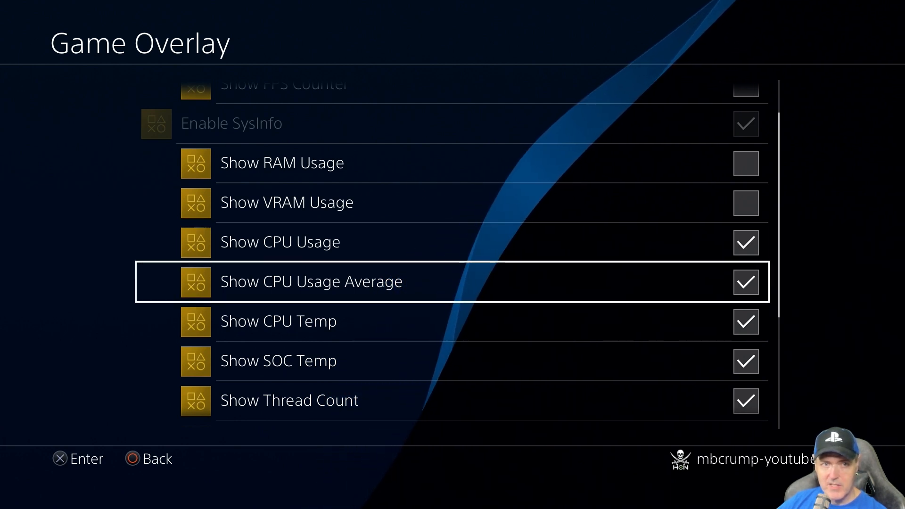
scroll("down", 3)
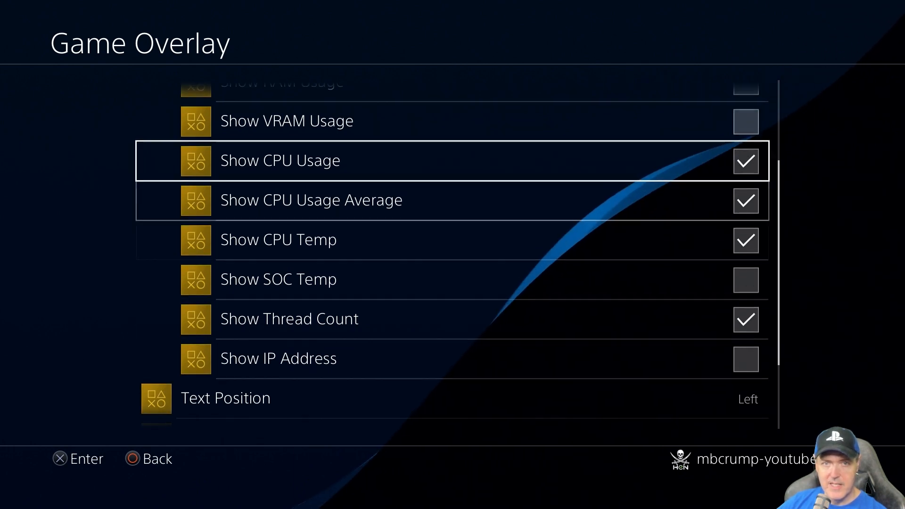
scroll("down", 3)
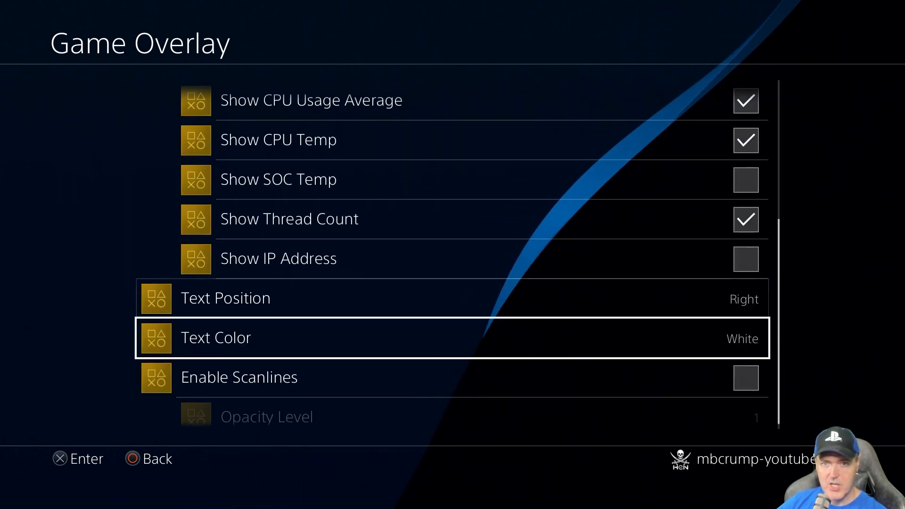
left_click(451, 337)
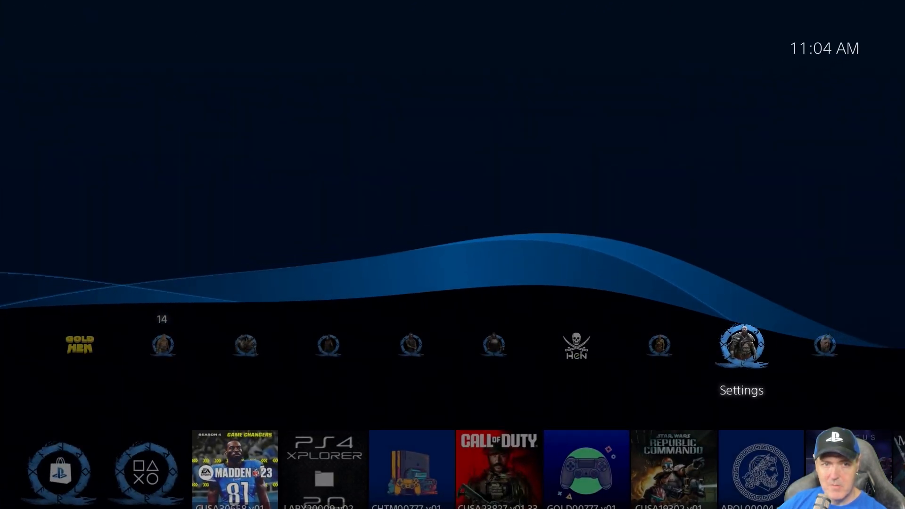
- Go through Settings to GoldHEN's Plugin Settings page
left_click(234, 468)
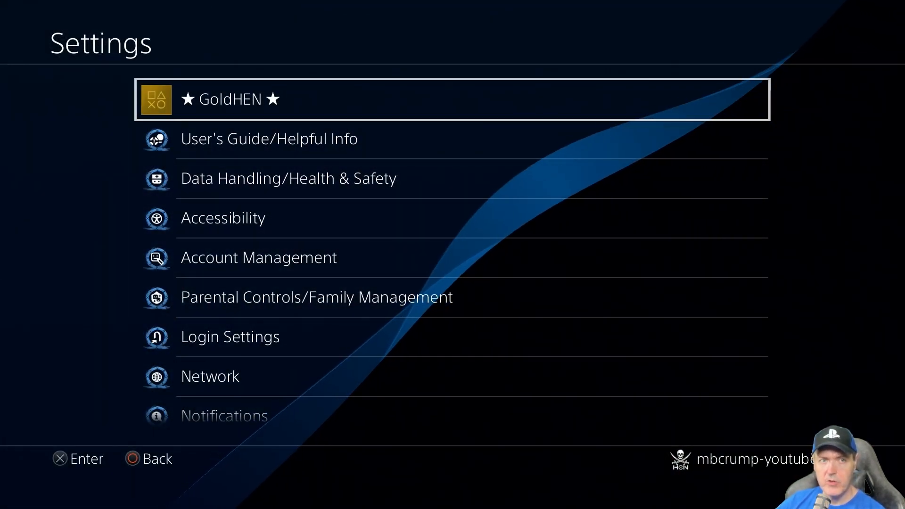
left_click(224, 99)
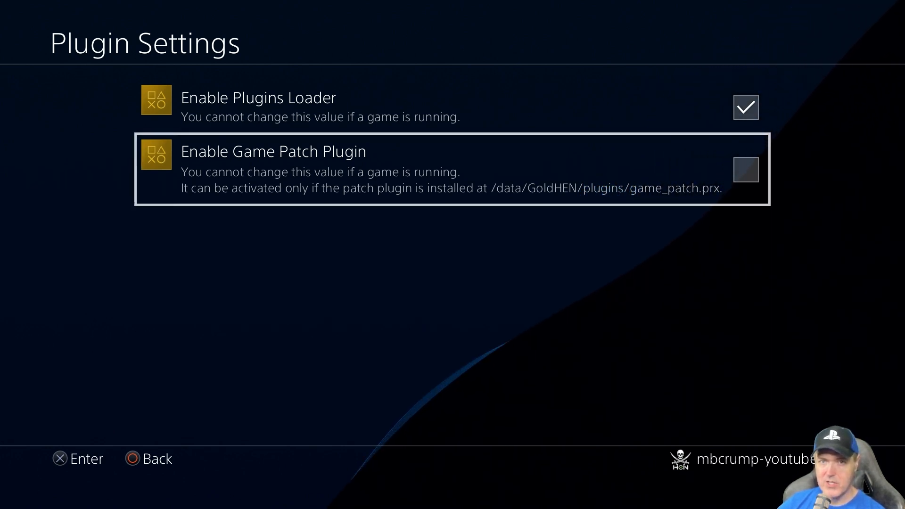
- Enable the Game Patch Plugin and move to the PS4 Cheats Manager tile on the home screen
left_click(745, 170)
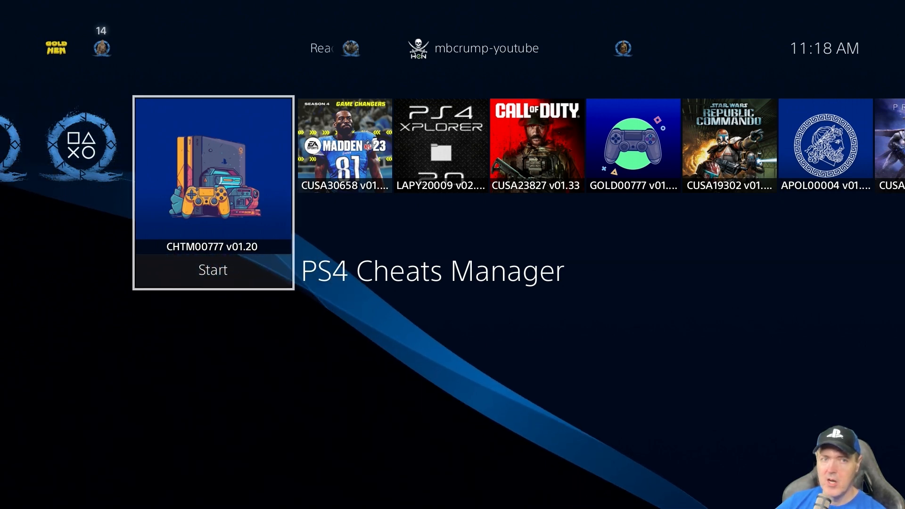
- Start PS4 Cheats Manager, view its Update options, and return to the main menu
left_click(212, 269)
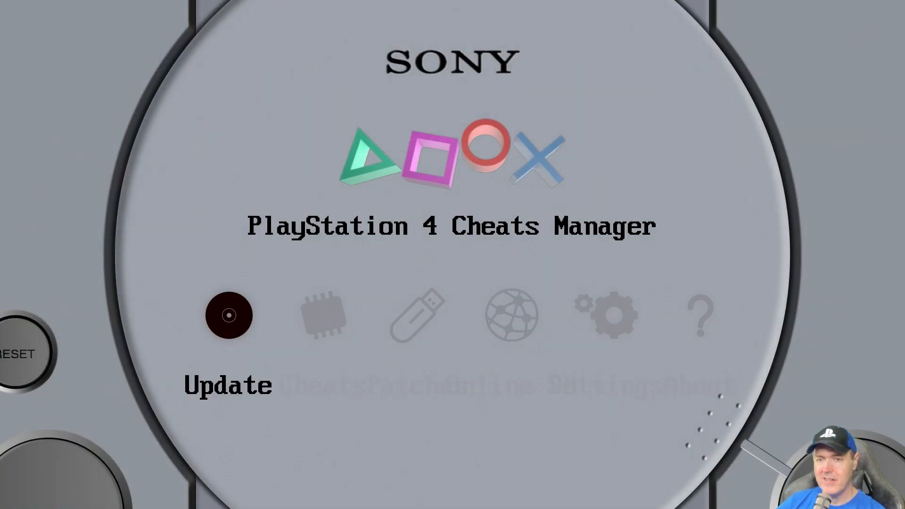
left_click(228, 315)
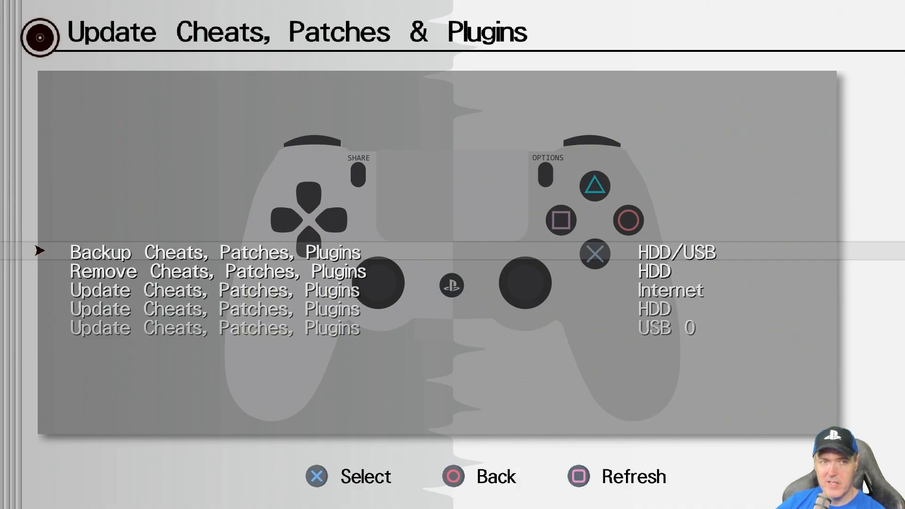
key("Down")
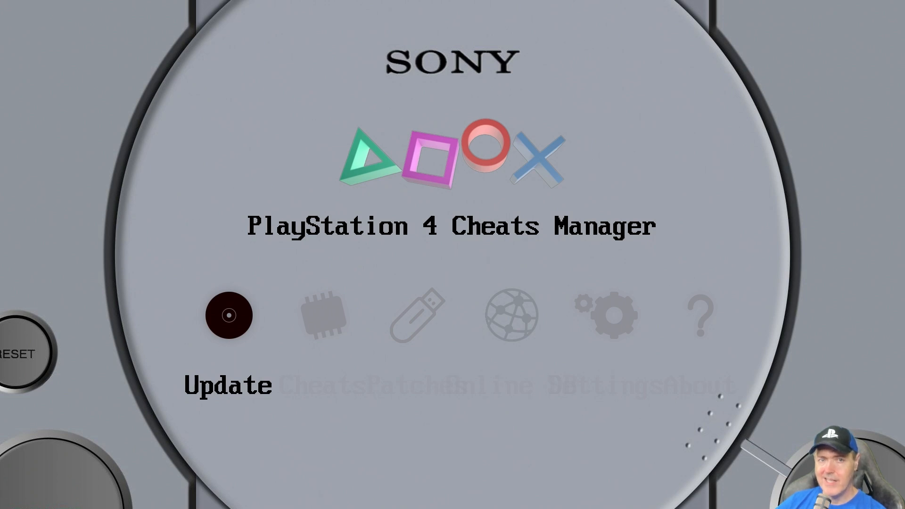
- Browse the Game Patches list of 393 games, then close PS4 Cheats Manager
left_click(418, 315)
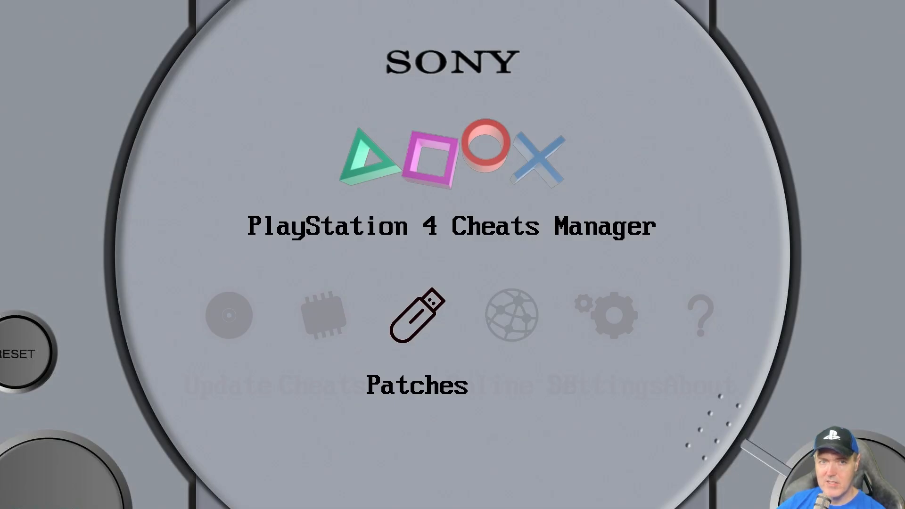
left_click(418, 313)
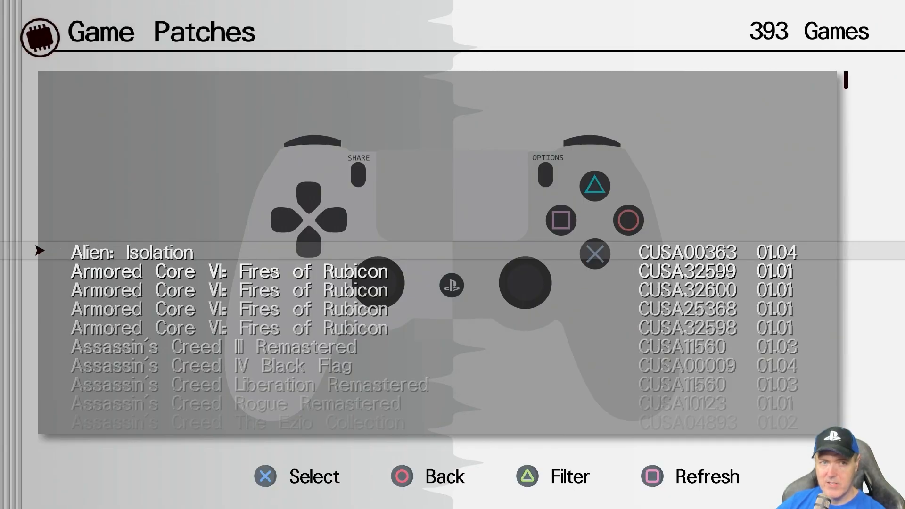
scroll("down", 3)
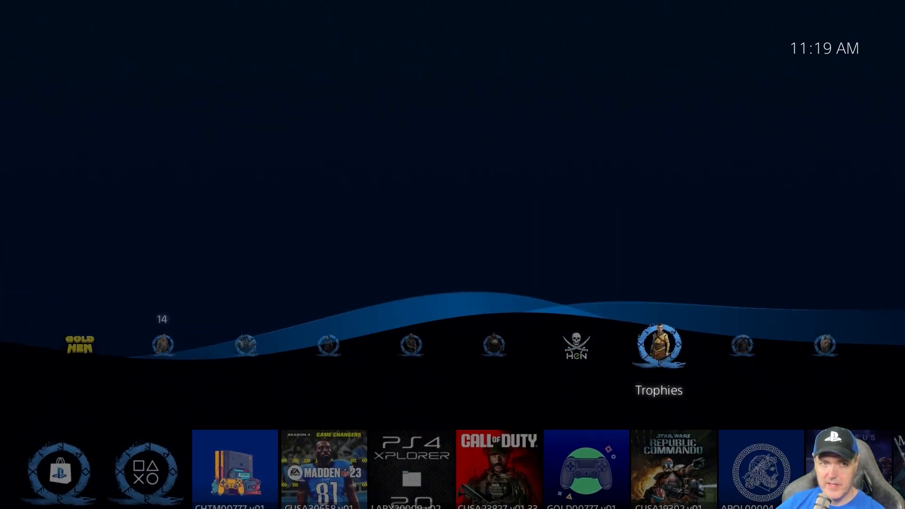
- View the Top GoldHEN Supporters list, scrolling down to names beginning S–U
left_click(79, 344)
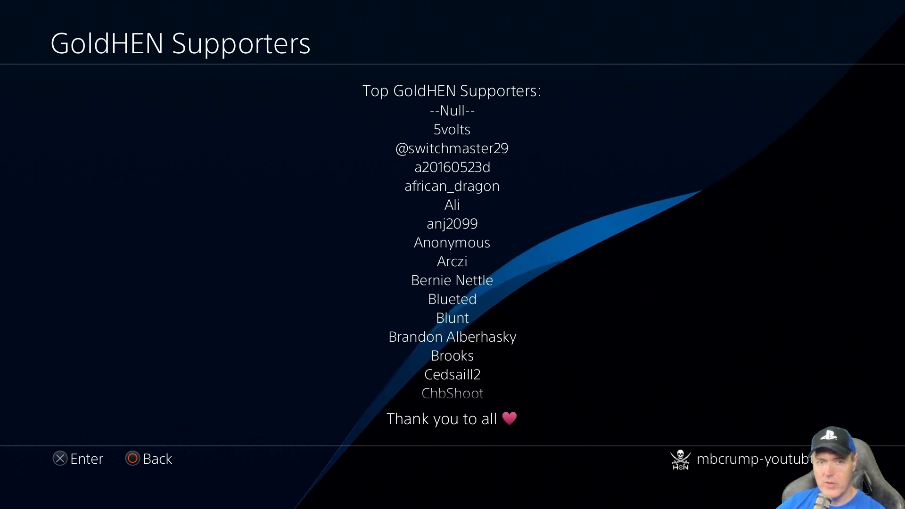
scroll("down", 3)
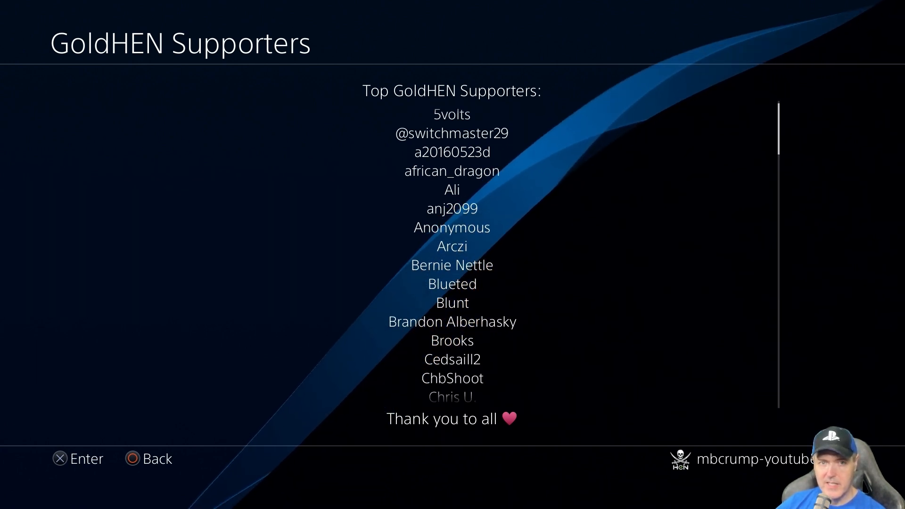
scroll("down", 3)
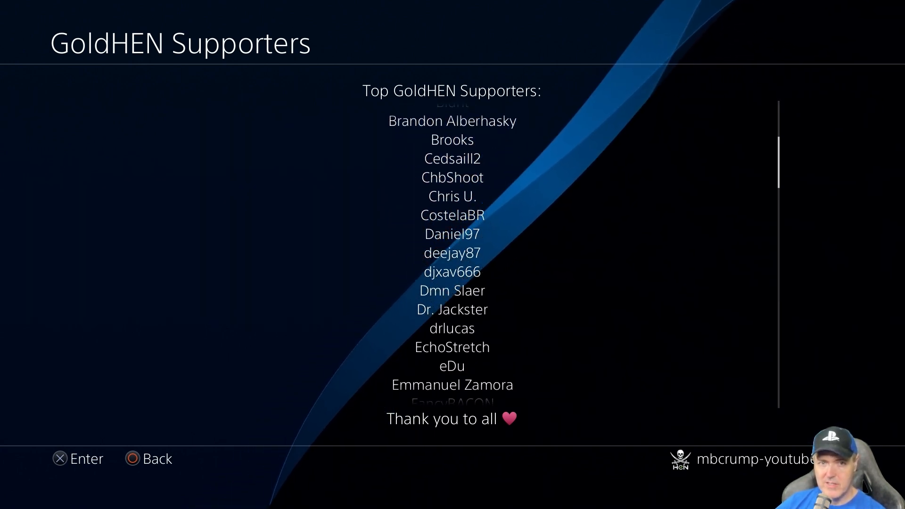
scroll("down", 3)
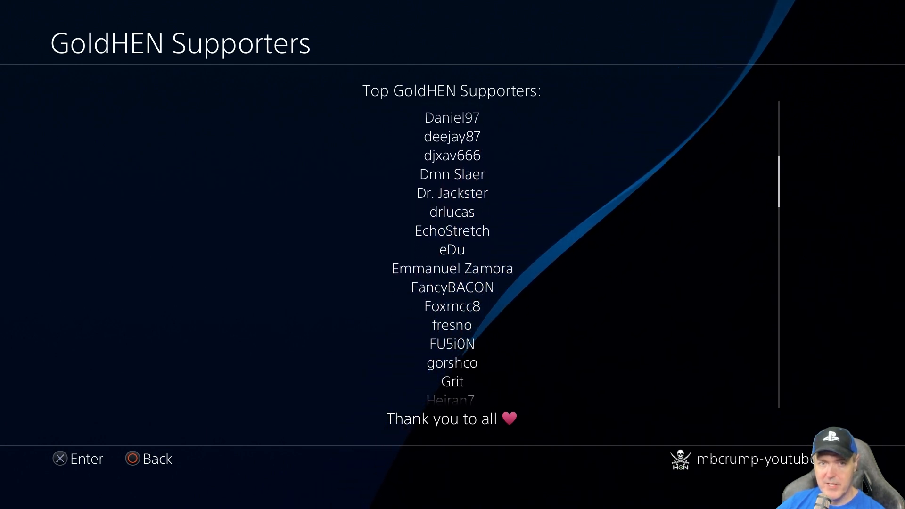
scroll("down", 3)
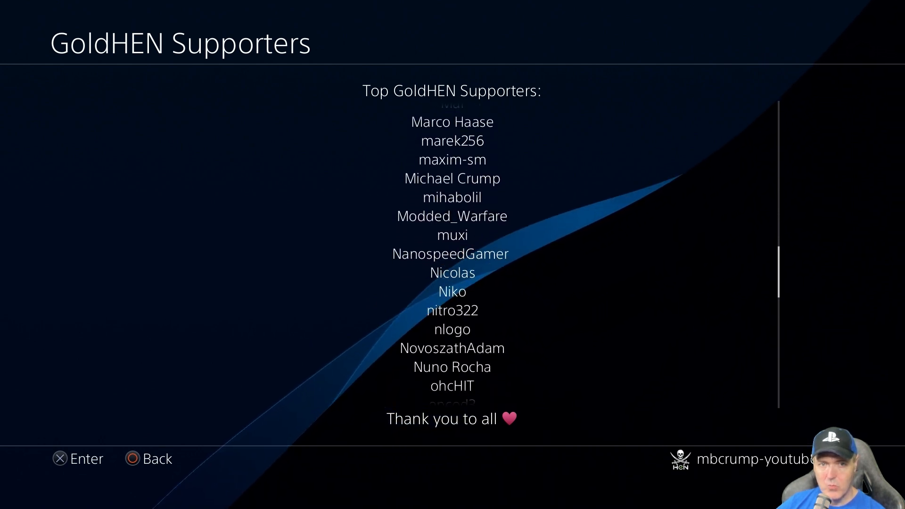
scroll("down", 3)
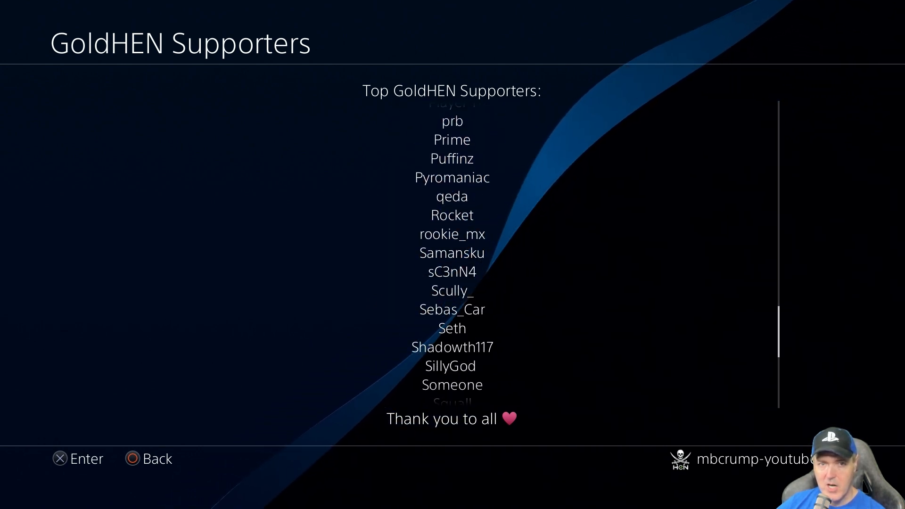
scroll("down", 3)
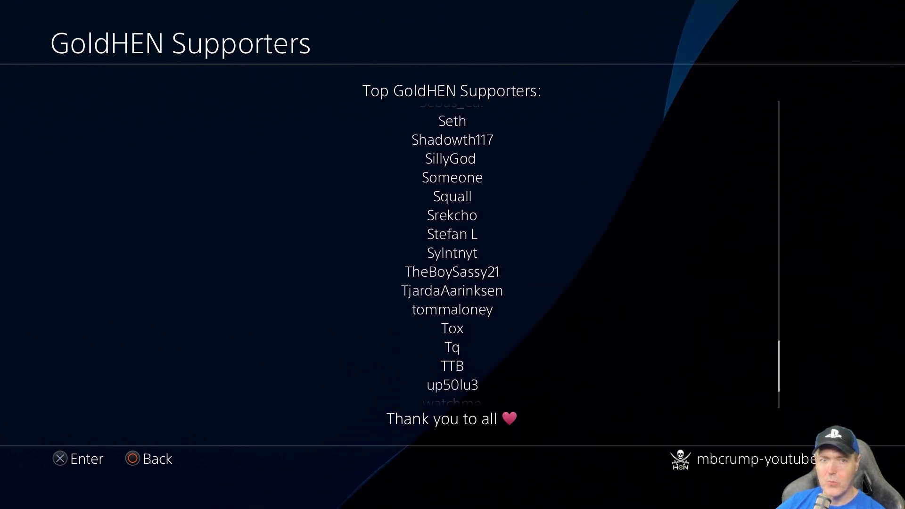